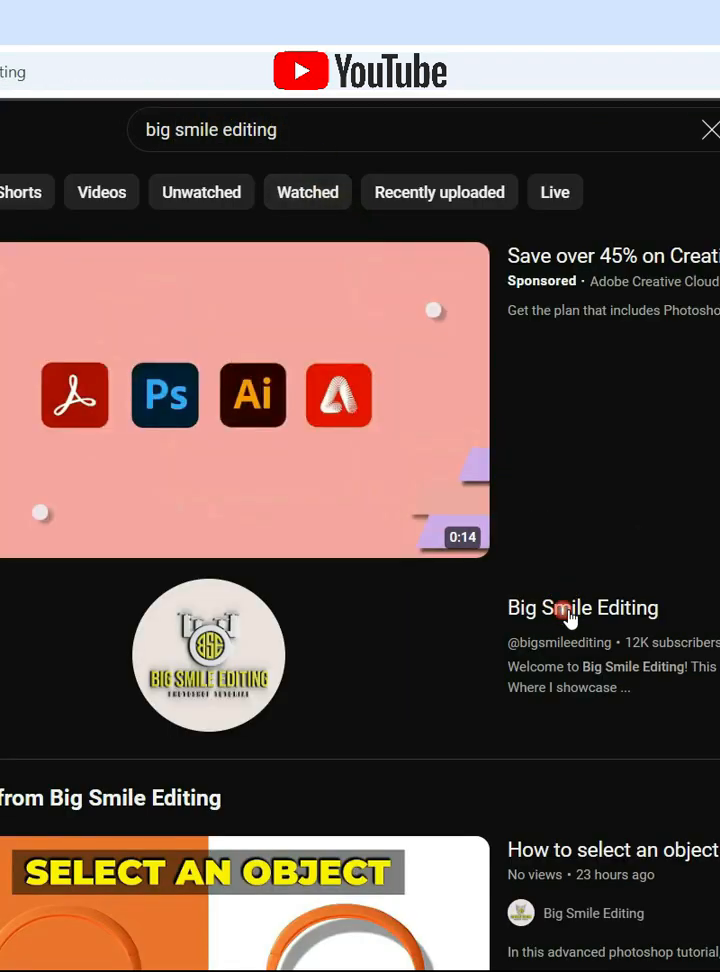
Quick-select the flag fabric and copy it onto its own layer.
left_click(582, 608)
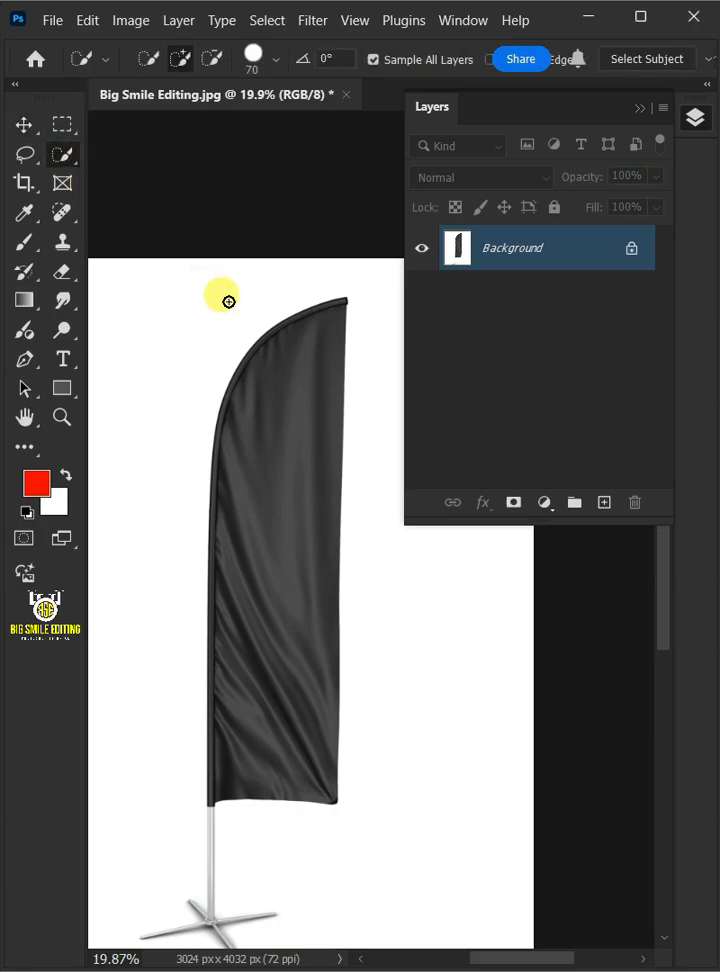
left_click(223, 296)
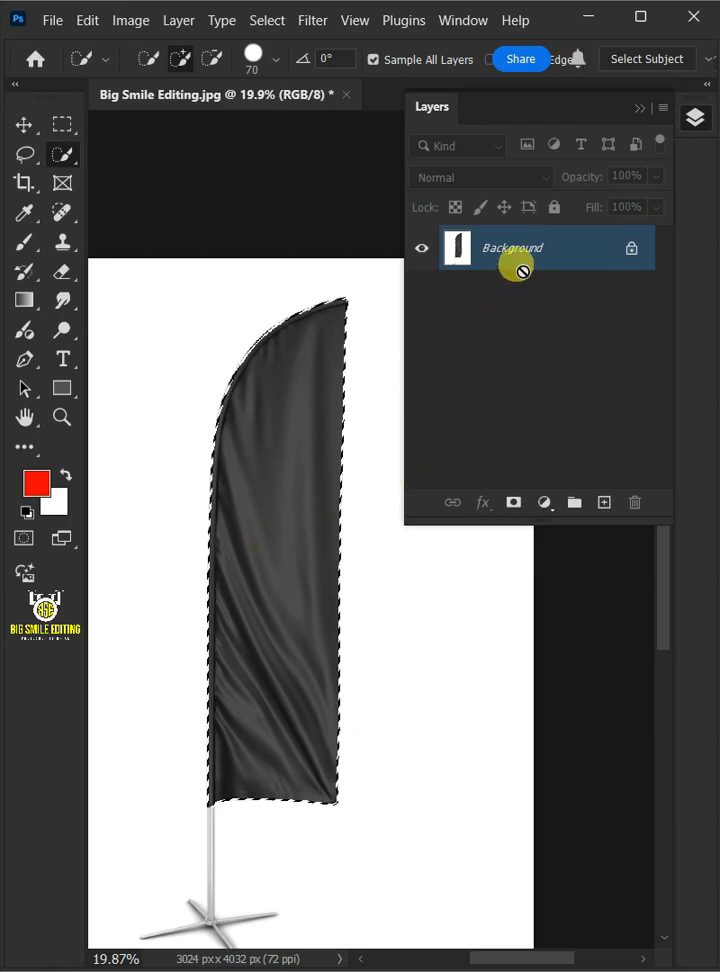
left_click(604, 502)
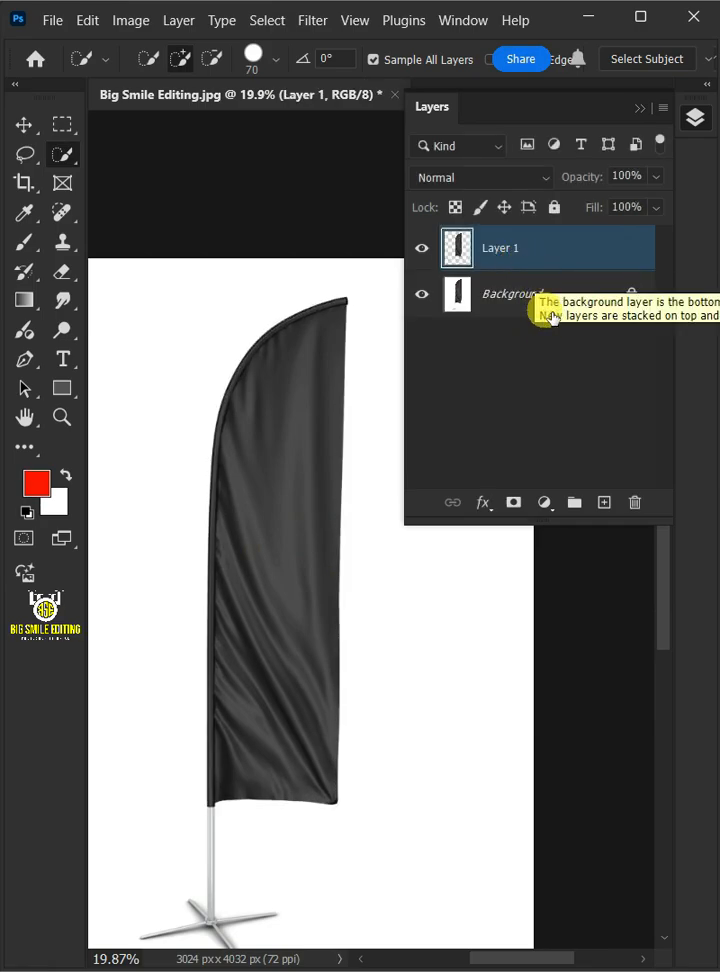
Brighten the flag to light silver with a clipped Curves layer, merging both into a Feather Flag smart object.
left_click(544, 502)
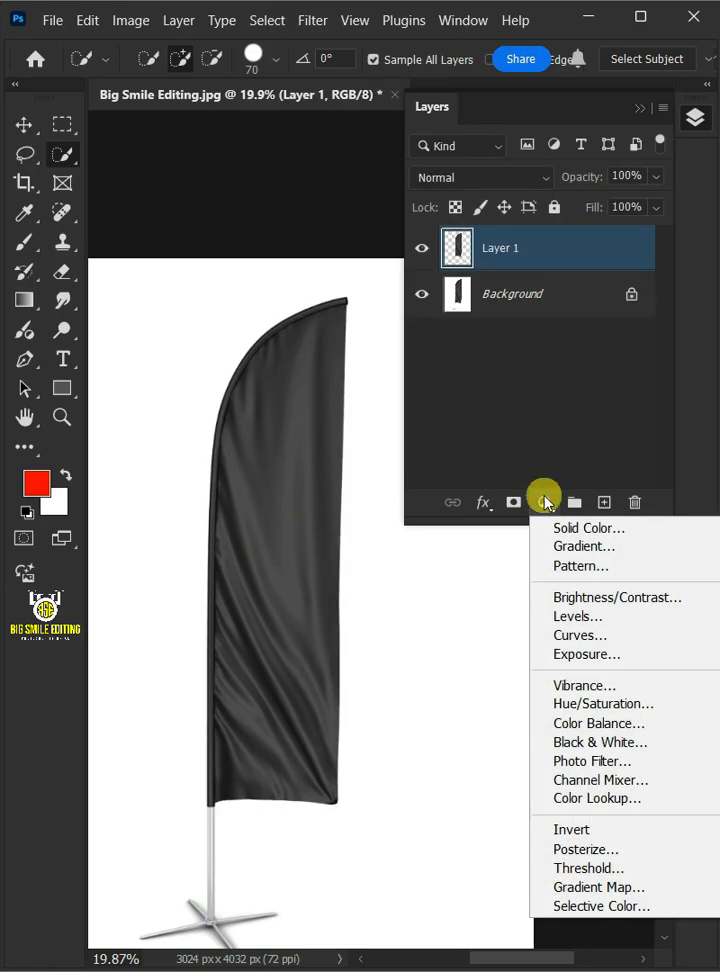
left_click(580, 635)
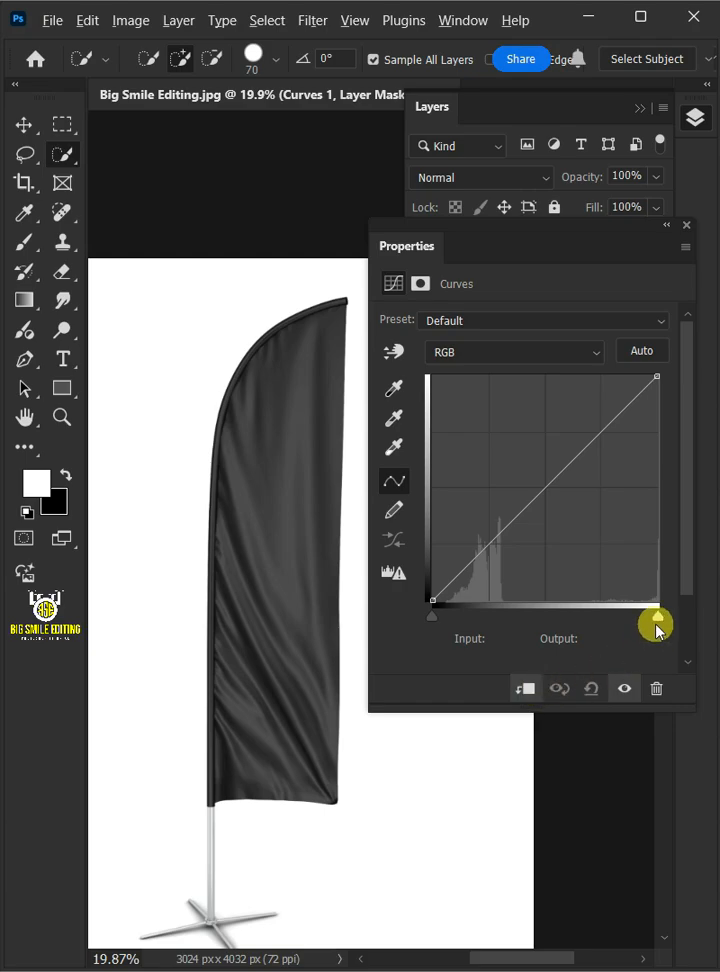
left_click_drag(656, 625, 507, 374)
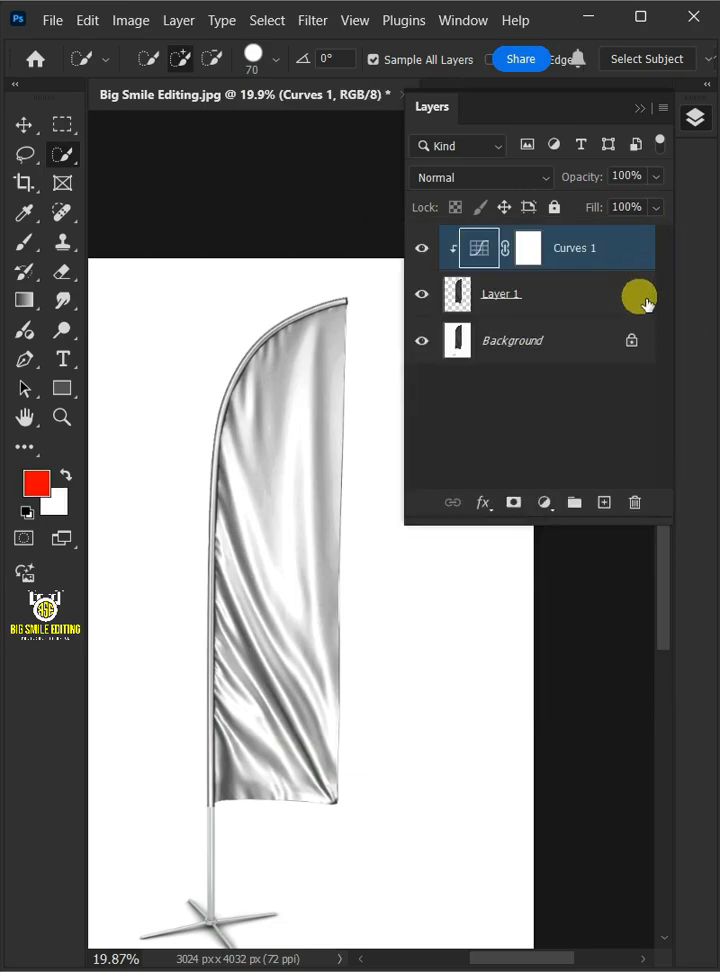
right_click(500, 293)
type("Feather Flag")
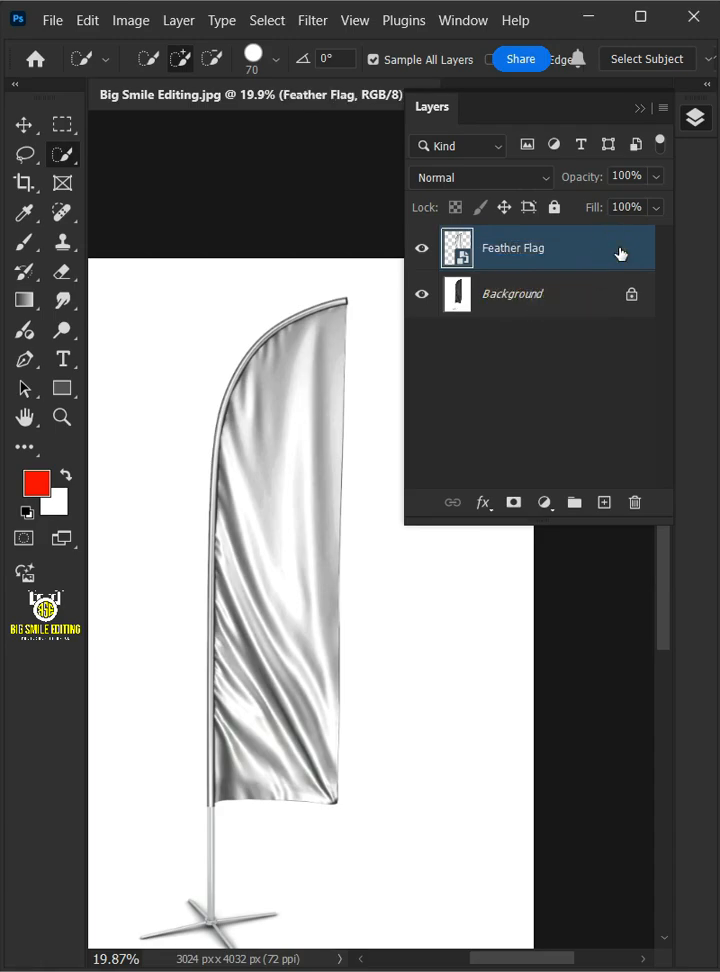
Apply Levels with highlights pulled to 220, plus a Gaussian Blur, as smart filters.
left_click(130, 19)
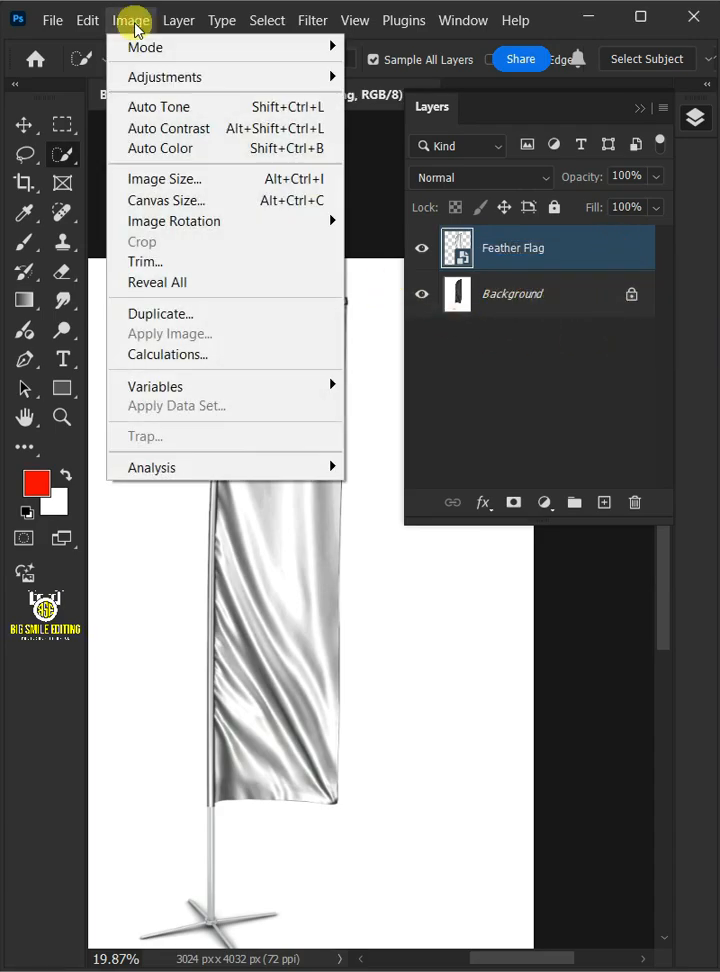
mouse_move(165, 77)
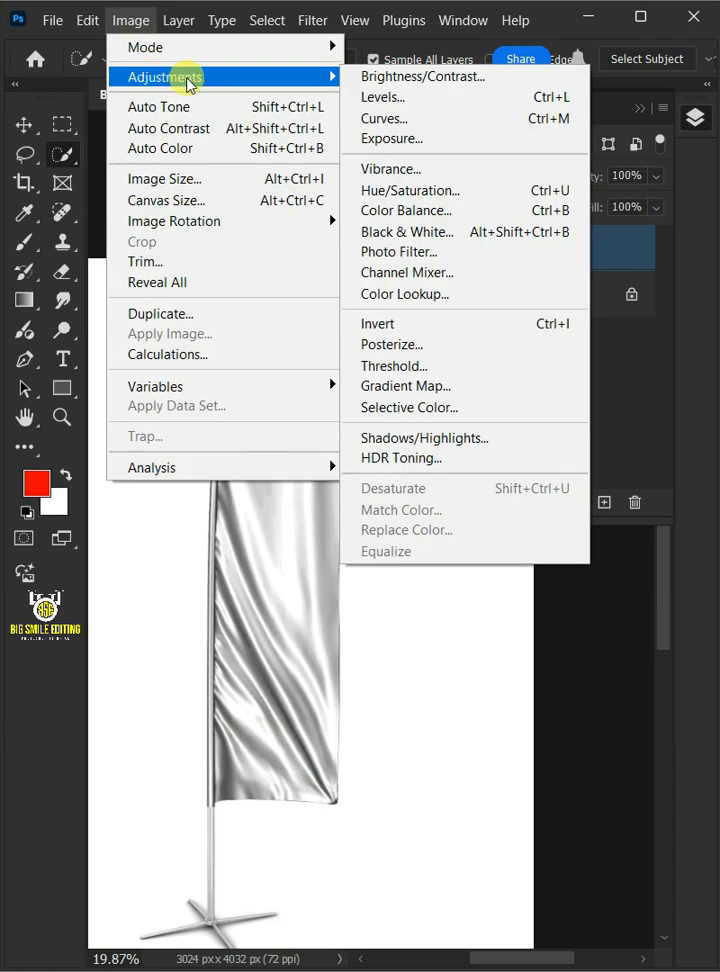
left_click(382, 97)
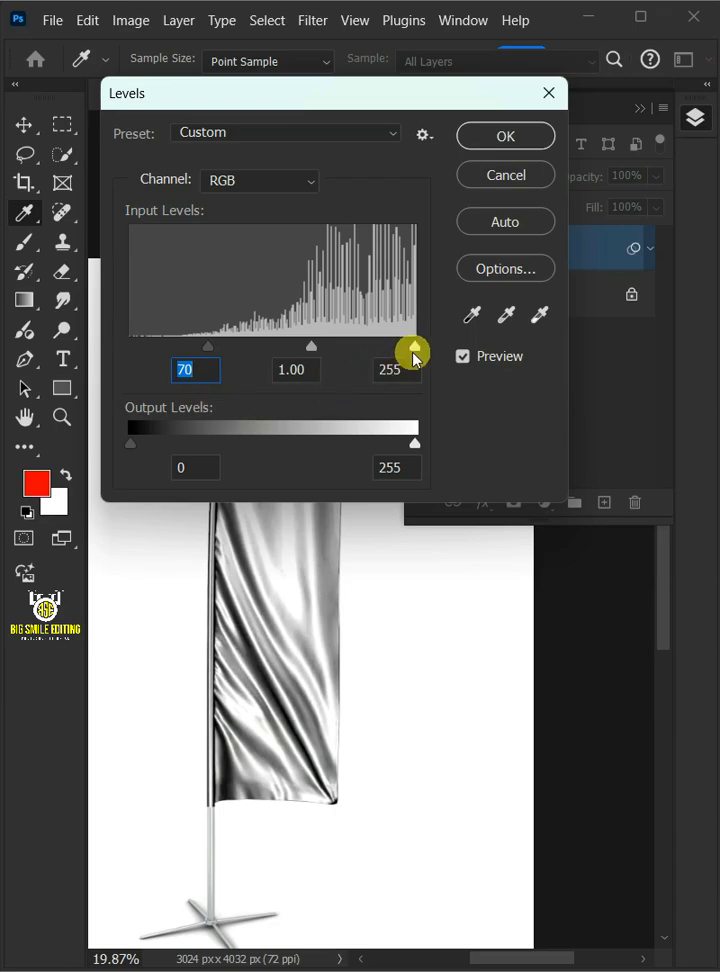
left_click_drag(413, 350, 375, 347)
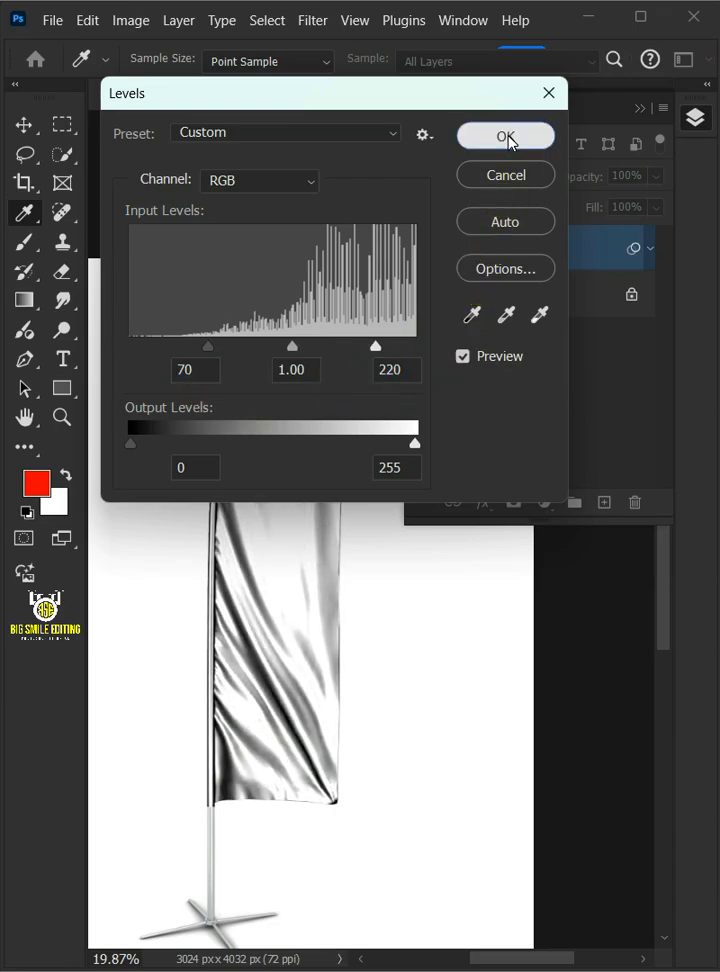
left_click(313, 20)
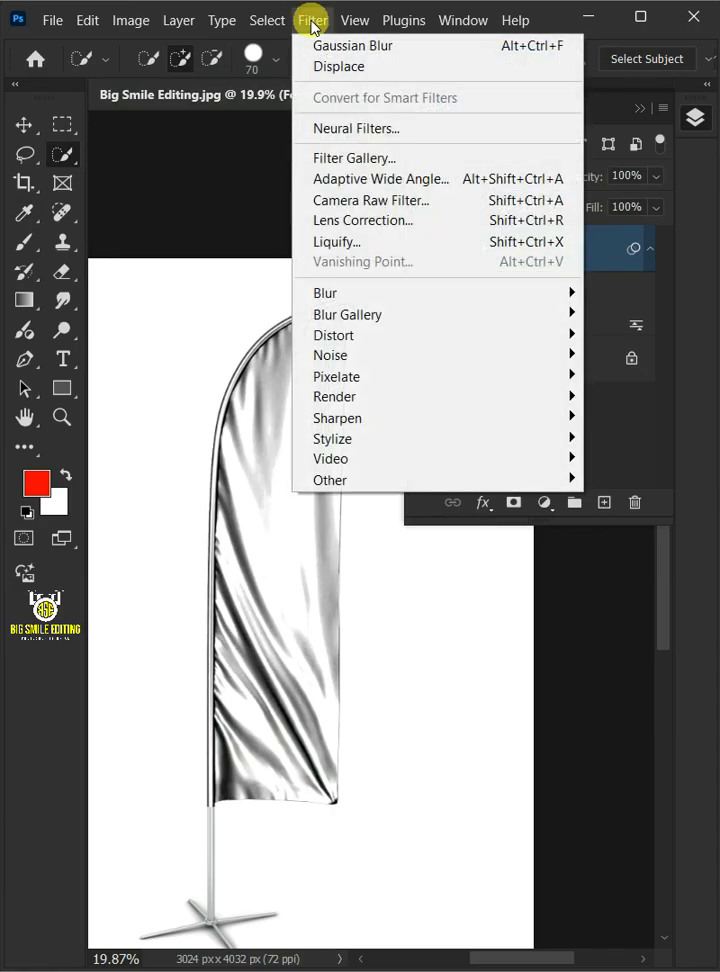
mouse_move(325, 292)
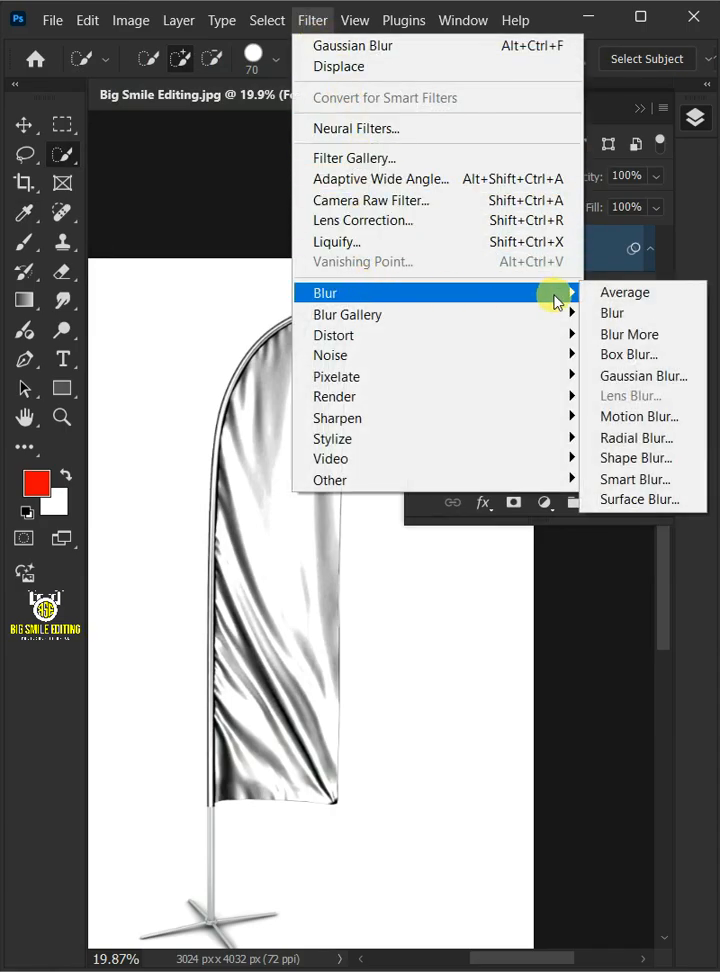
left_click(643, 375)
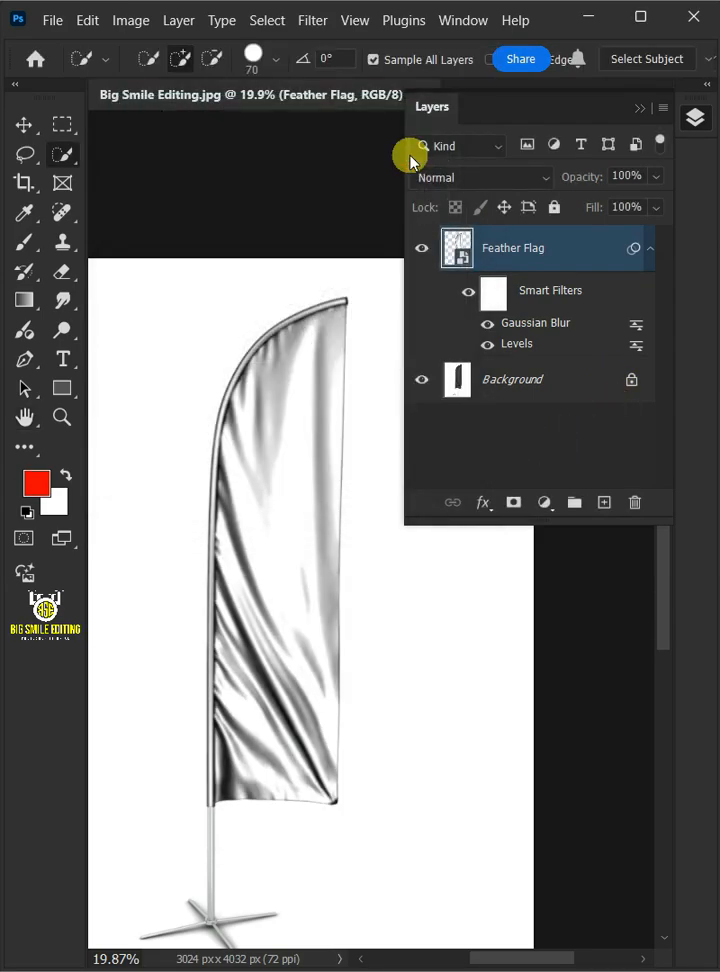
mouse_move(435, 170)
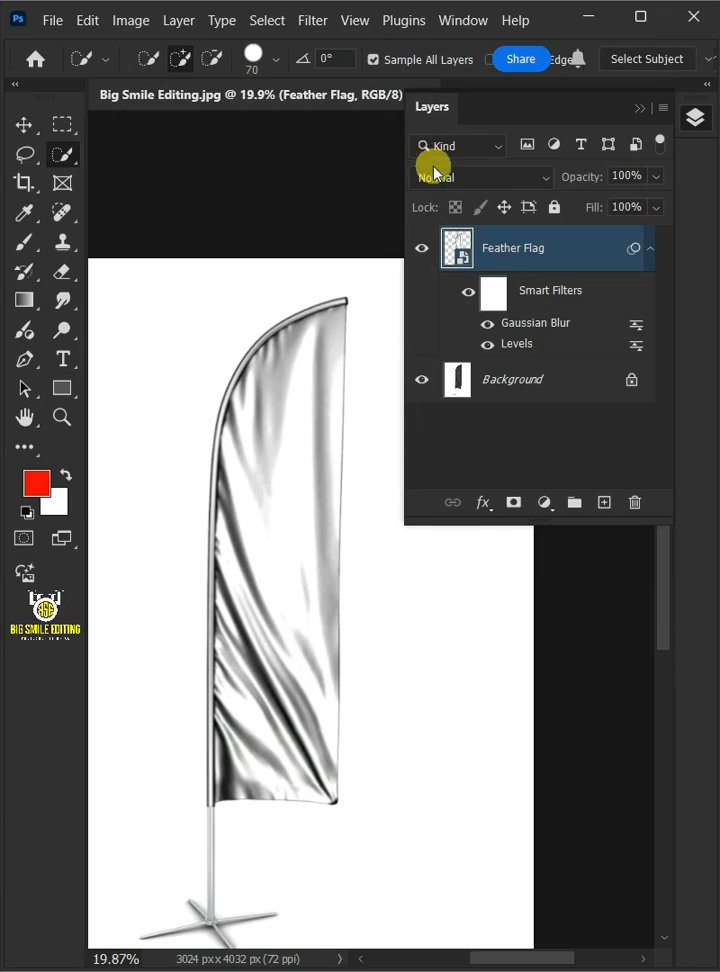
Save a copy of the image as the Photoshop file 'Displacement'.
left_click(52, 19)
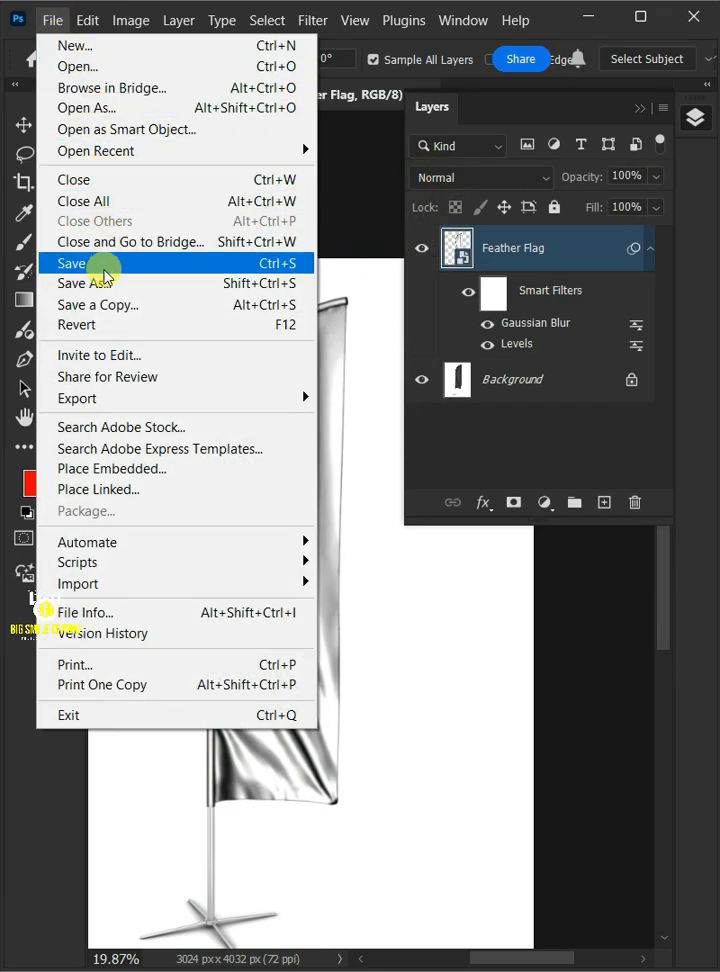
mouse_move(107, 305)
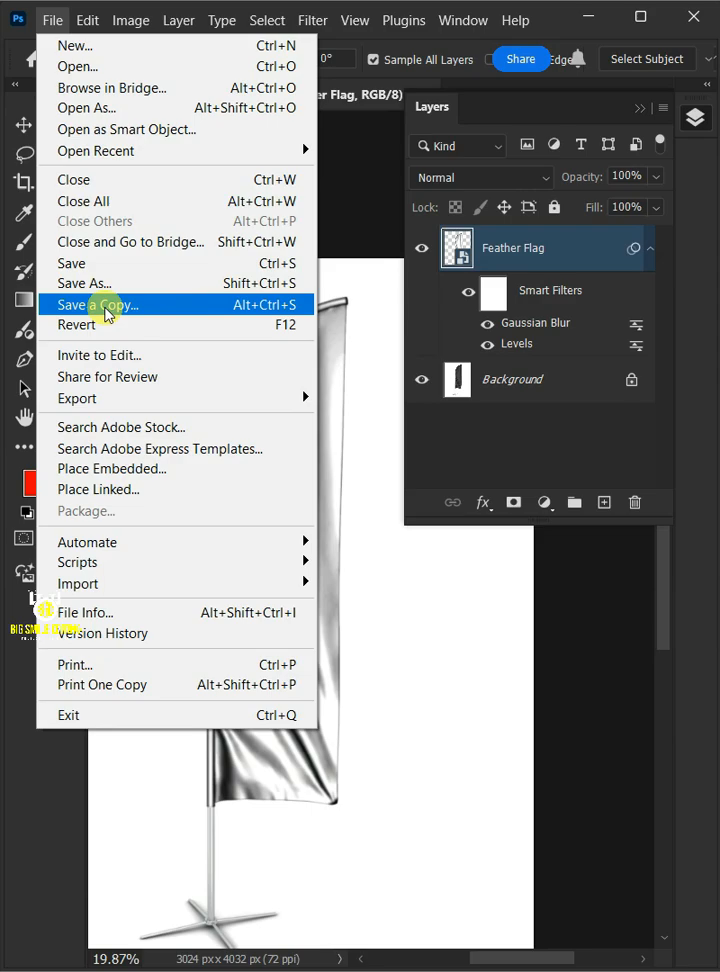
left_click(97, 305)
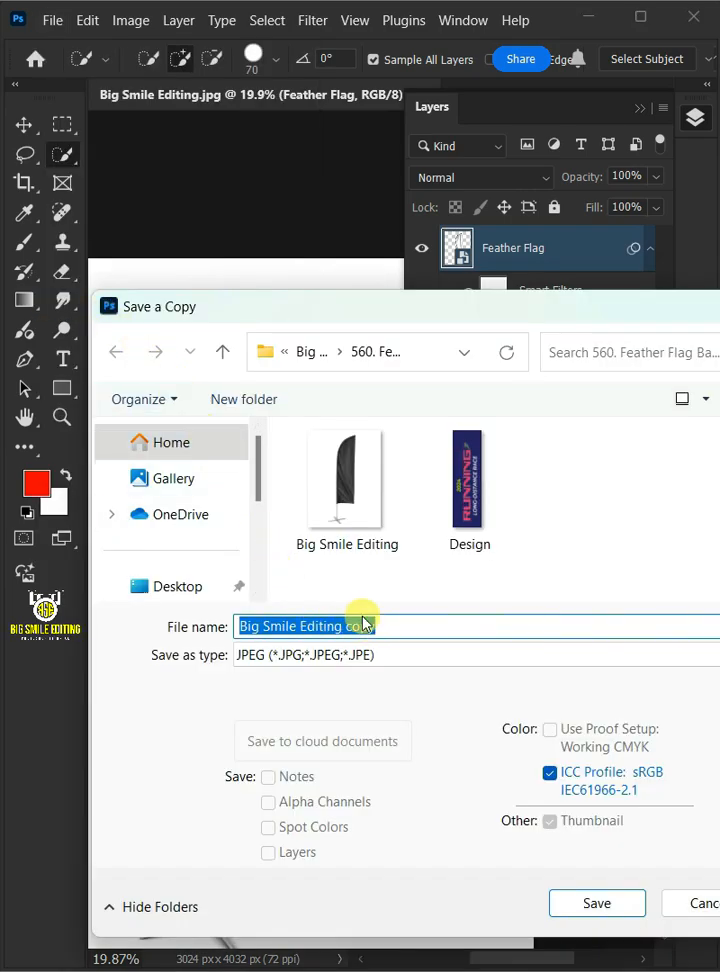
type("Displacement")
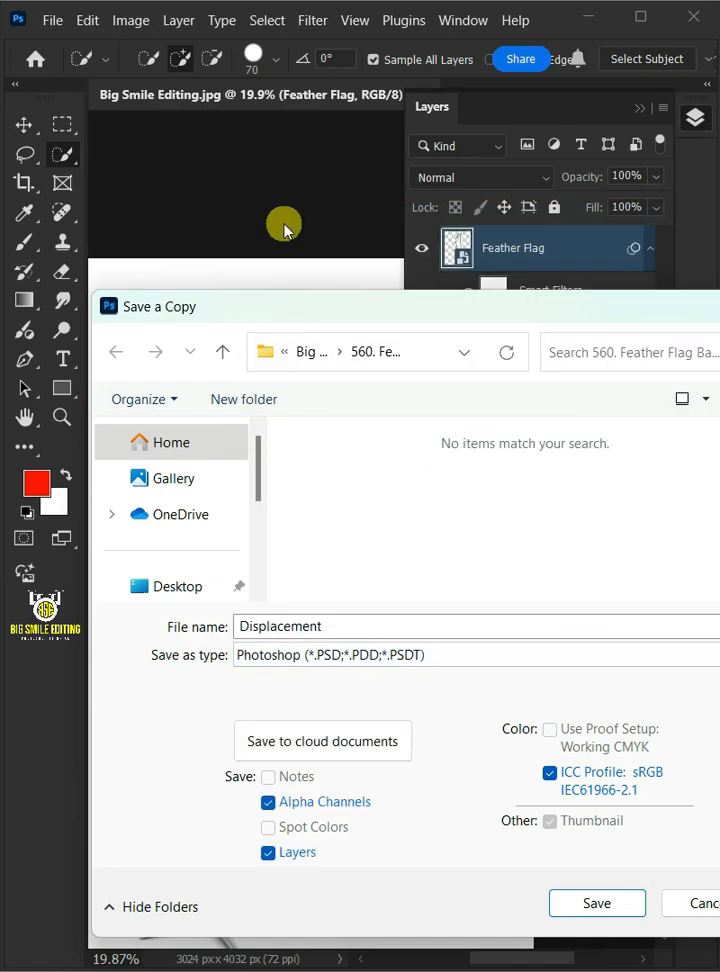
left_click(596, 902)
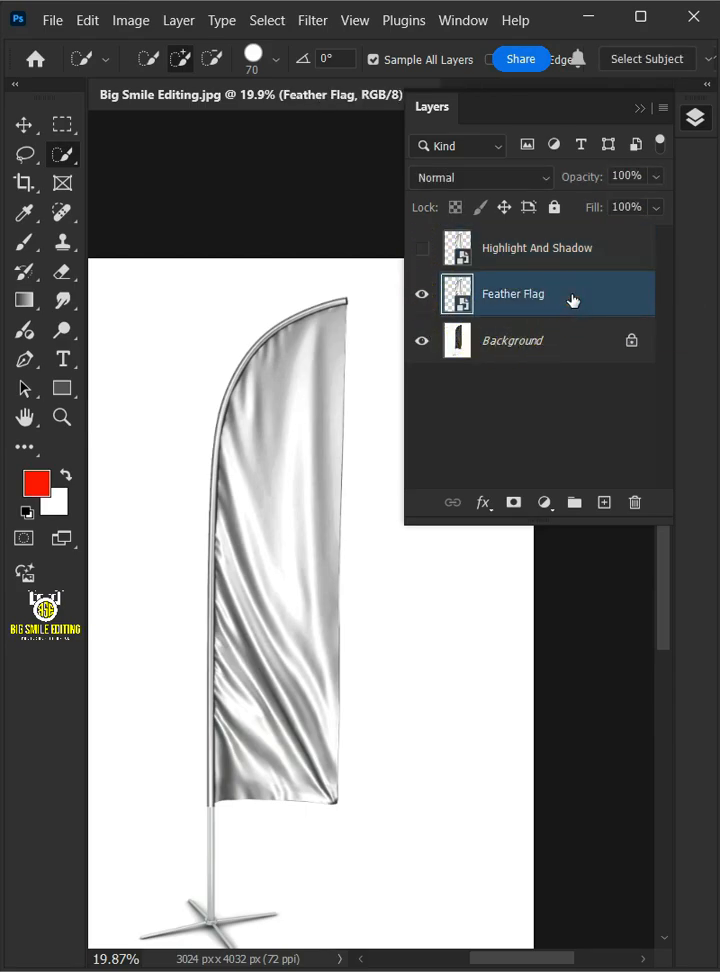
mouse_move(368, 444)
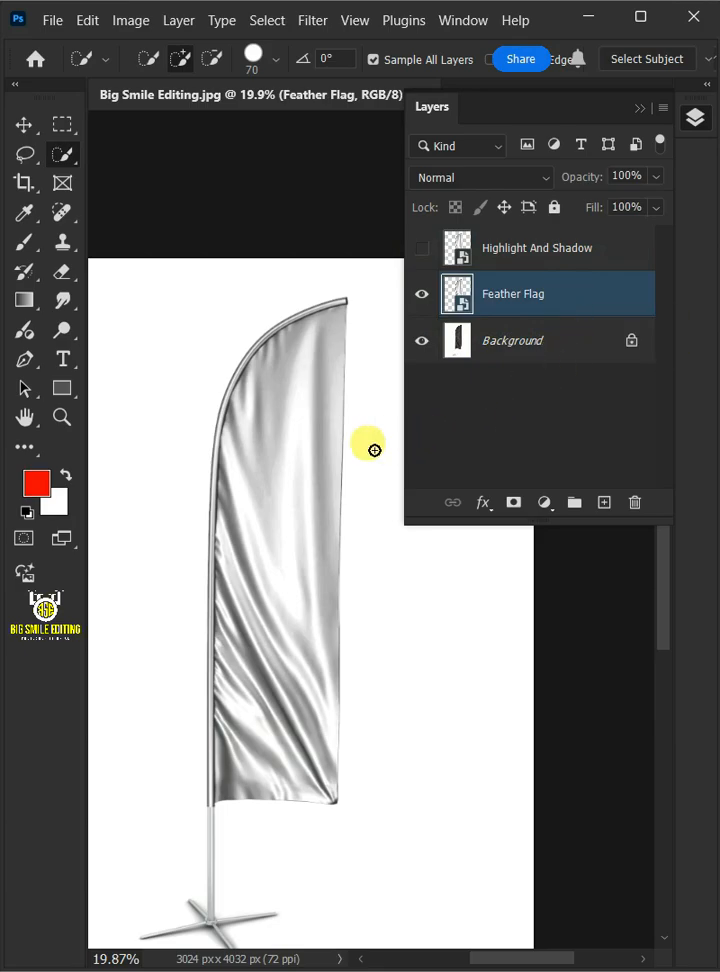
Draw a rectangle over the flag and convert it to a smart object.
left_click(61, 388)
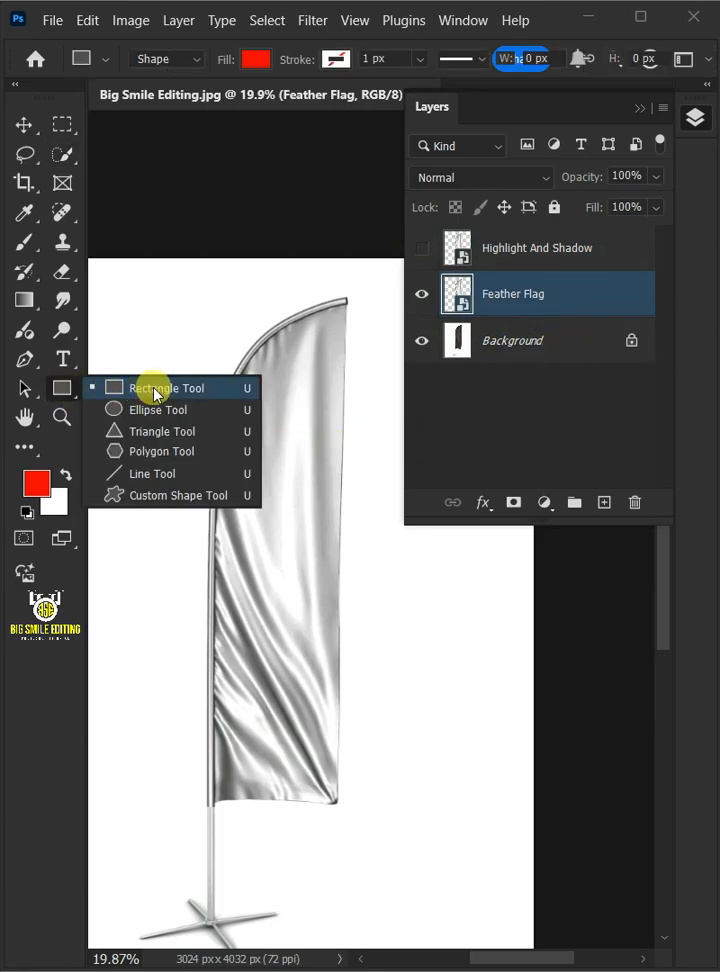
left_click(167, 388)
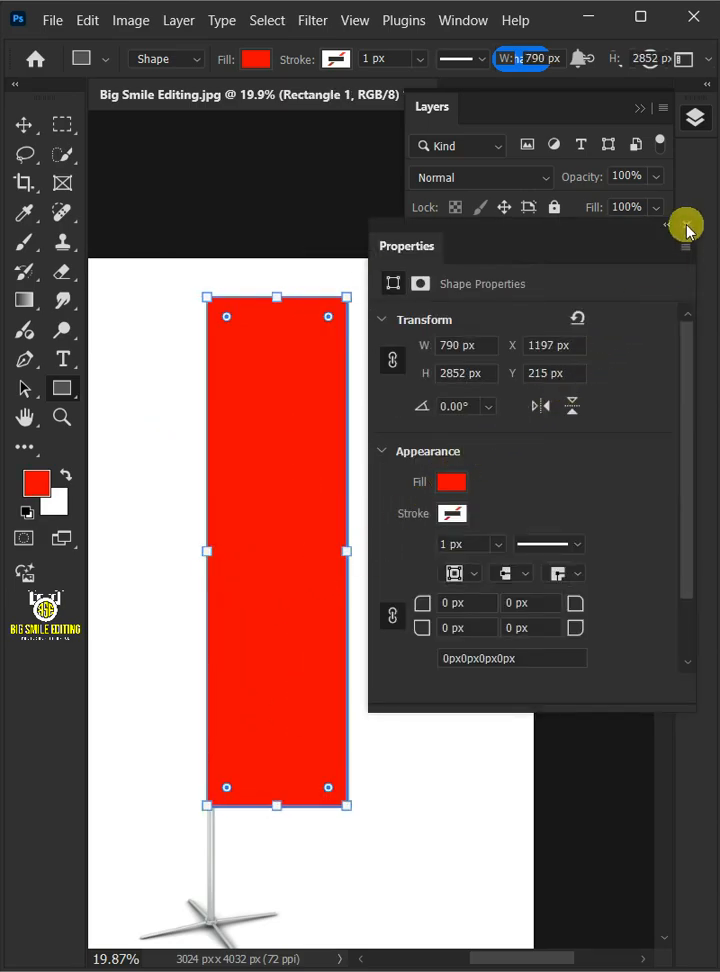
right_click(512, 294)
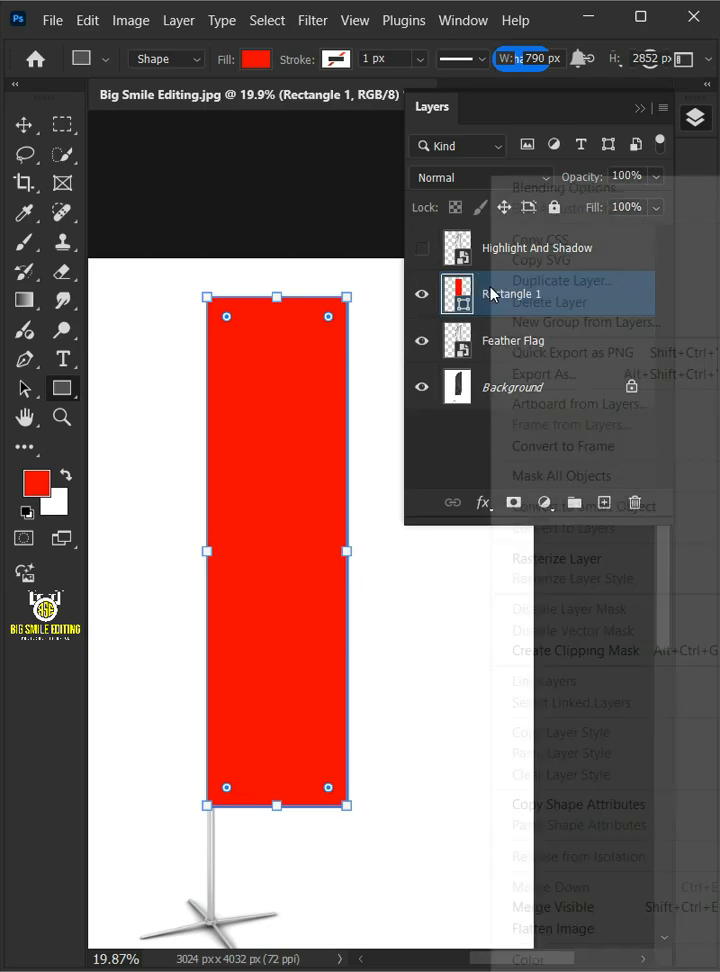
left_click(540, 505)
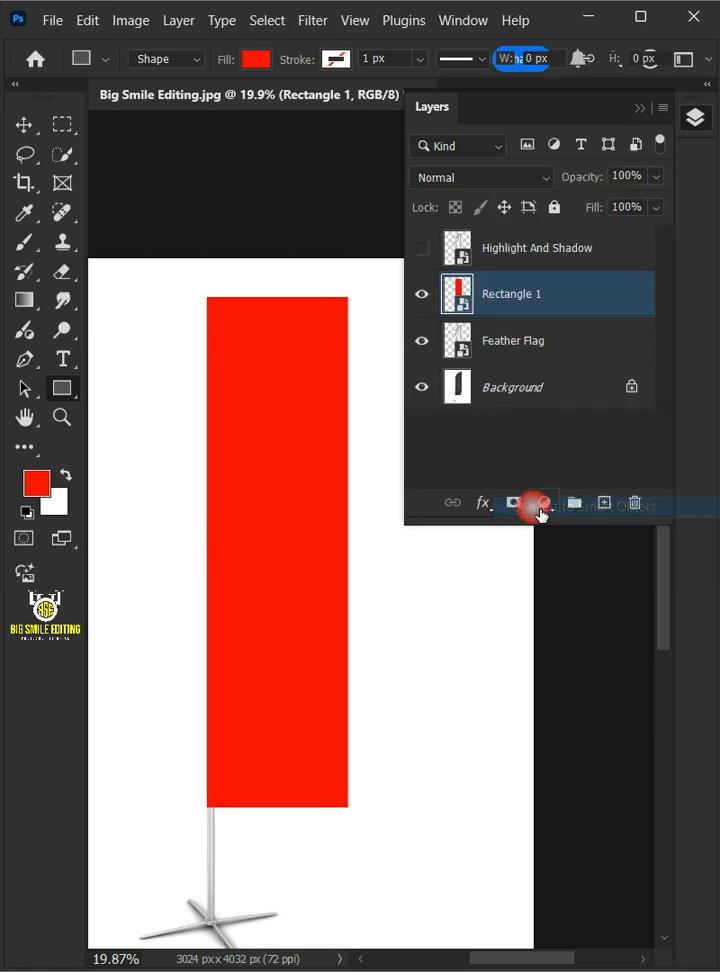
Rename the rectangle smart object 'Place Design' and edit its contents.
double_click(511, 293)
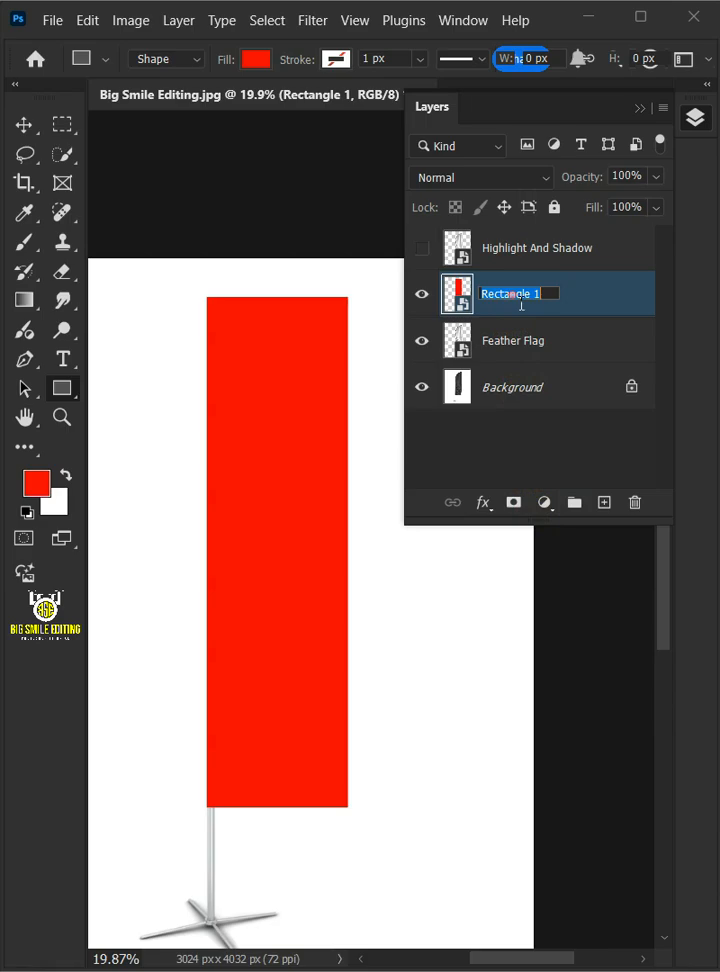
type("Place Design")
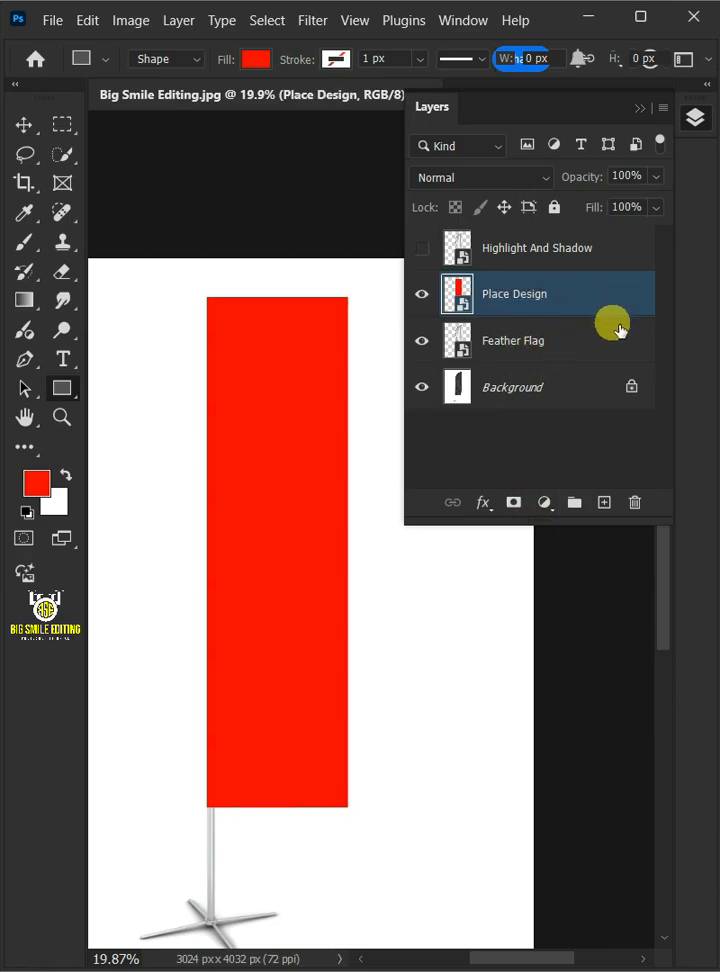
left_click(178, 20)
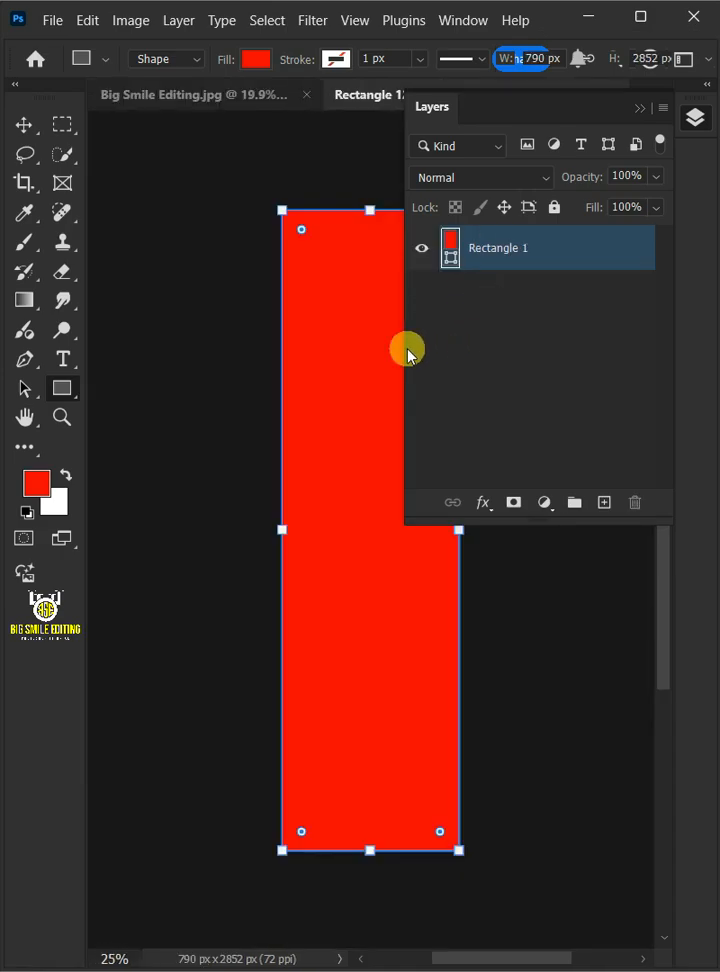
Place the navy RUNNING 2024 race design embedded over the red rectangle.
left_click(52, 19)
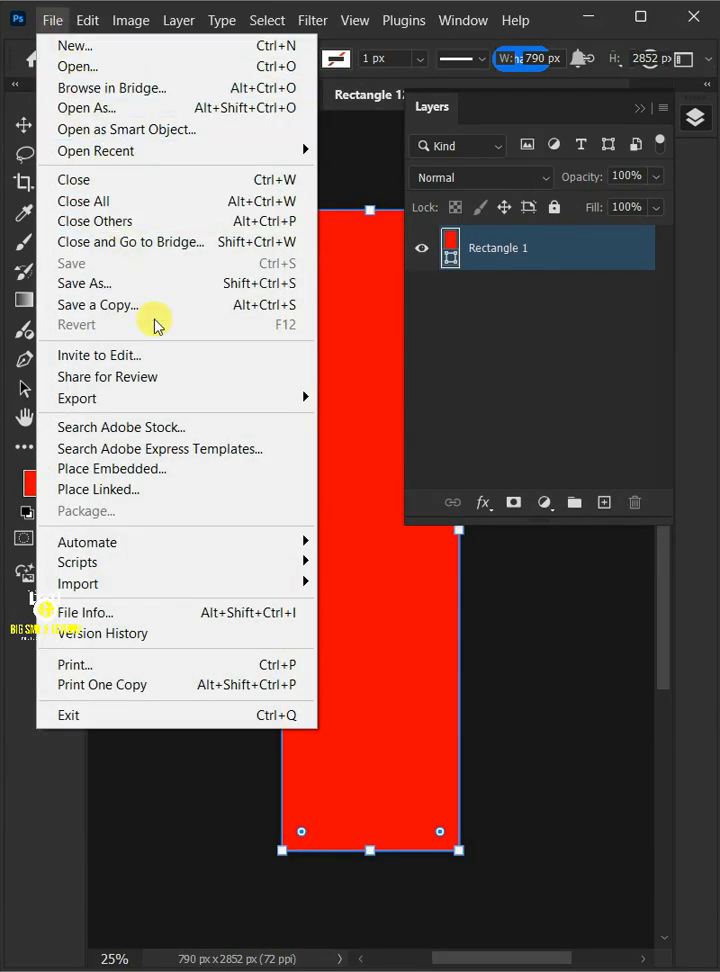
left_click(112, 468)
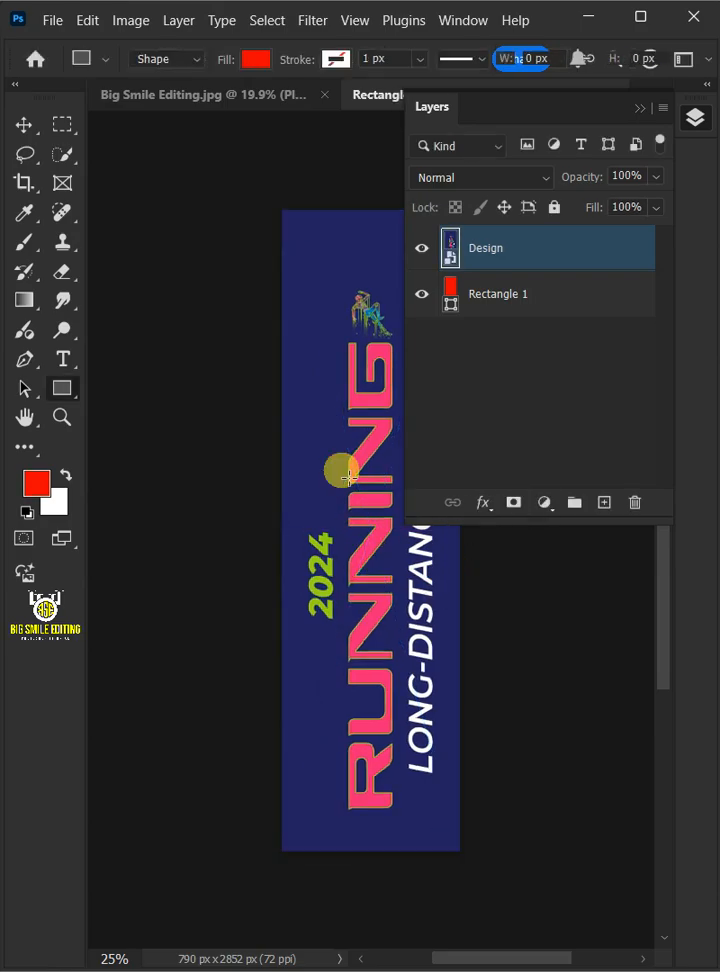
left_click(52, 20)
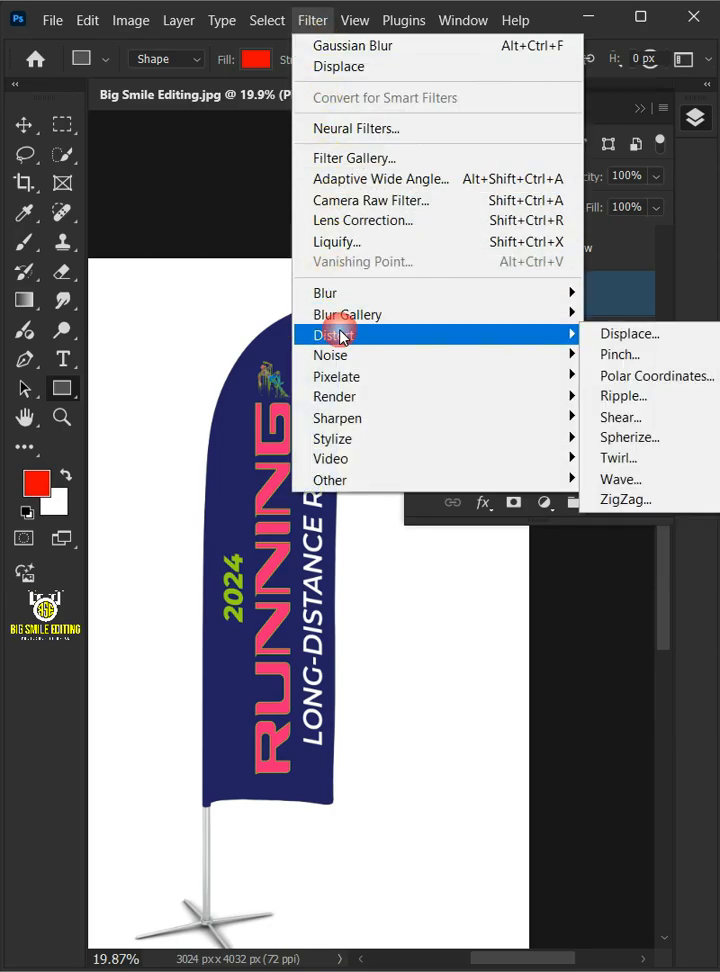
Apply a Displace filter with default settings using the Displacement PSD as the map.
left_click(629, 333)
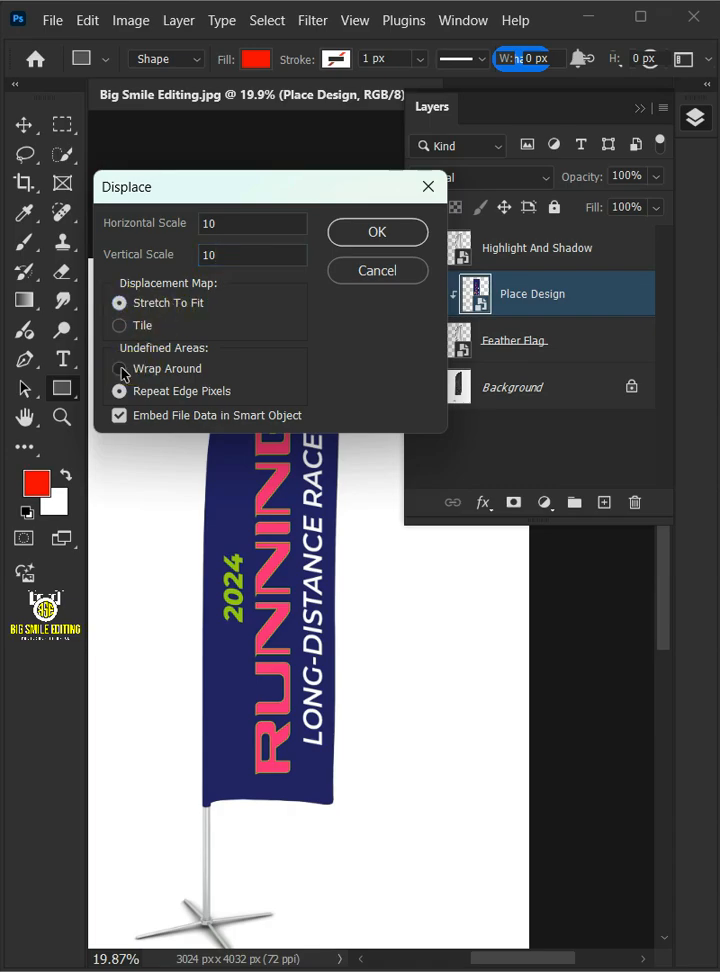
left_click(377, 232)
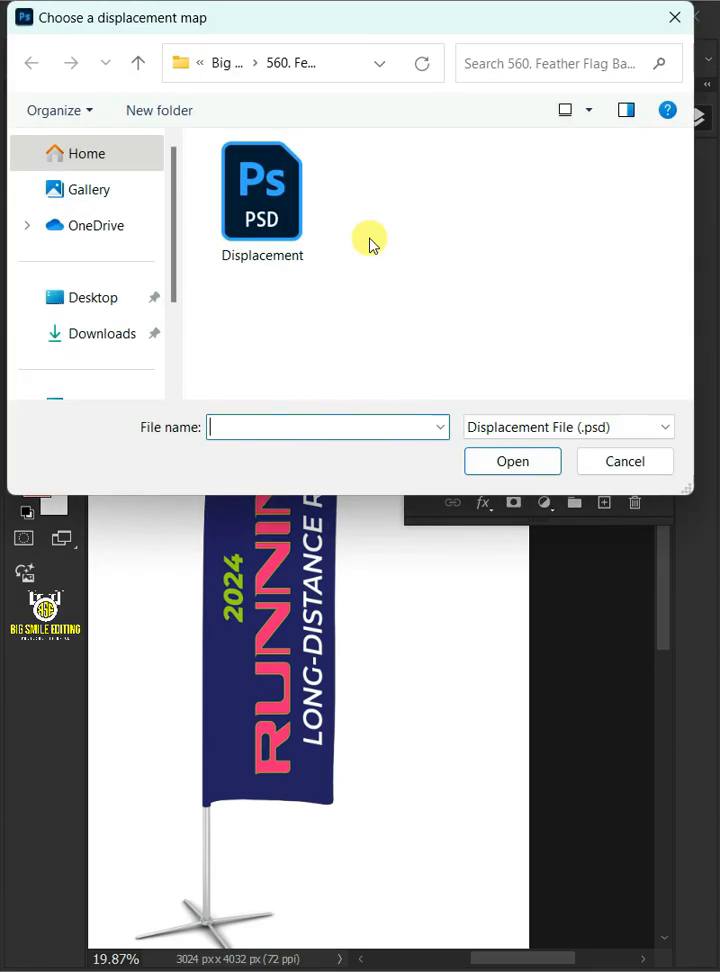
left_click(262, 190)
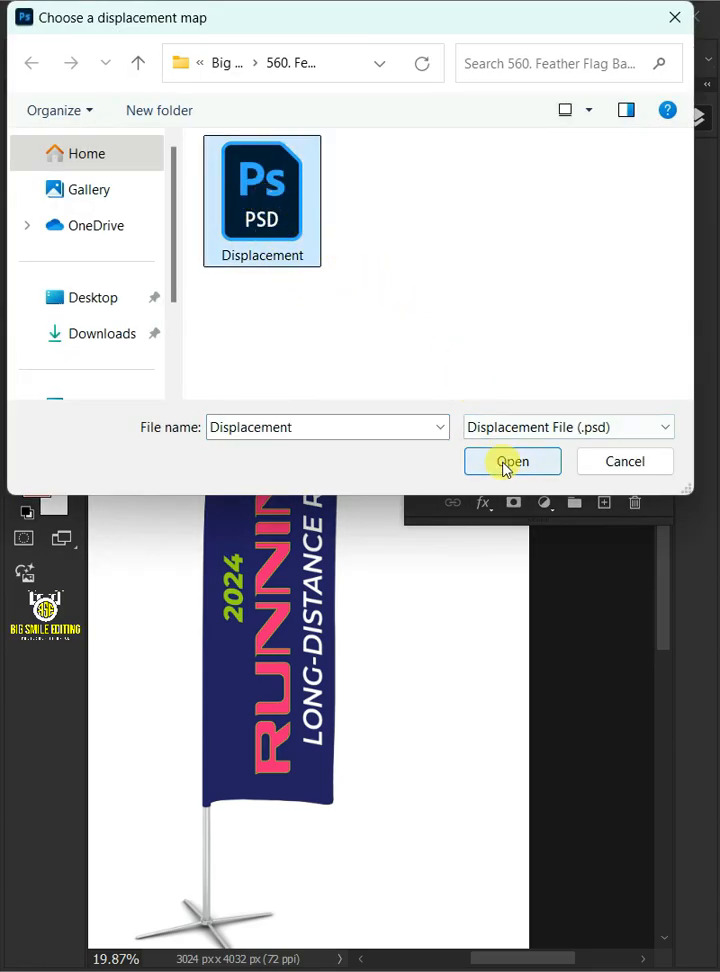
left_click(511, 461)
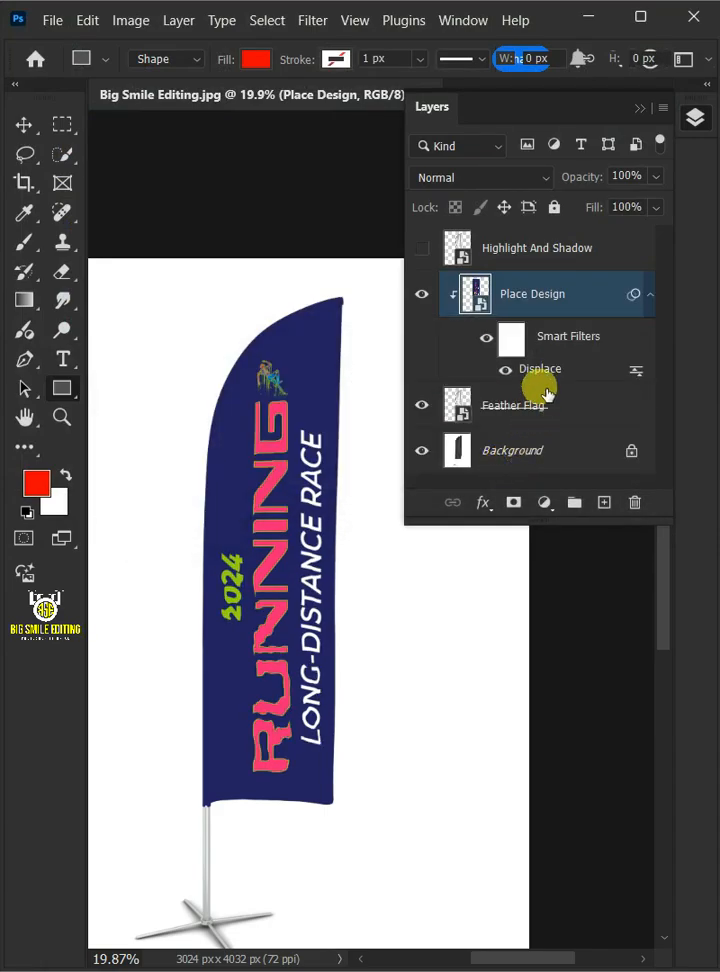
left_click(480, 177)
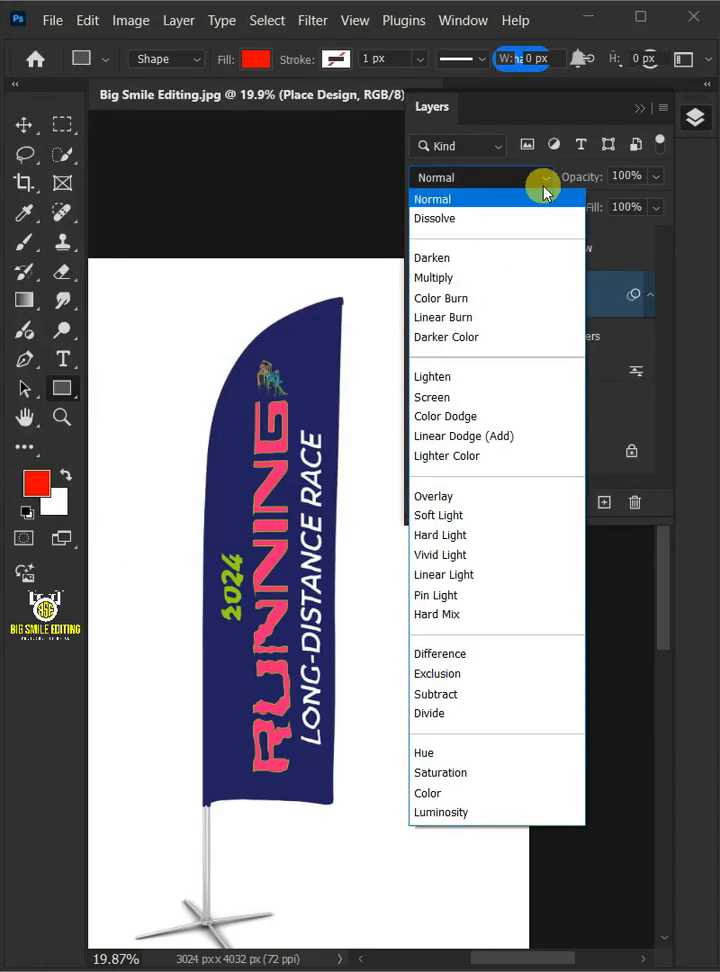
Show Highlight And Shadow in Soft Light at 50% opacity, then hide Place Design to compare.
left_click(434, 277)
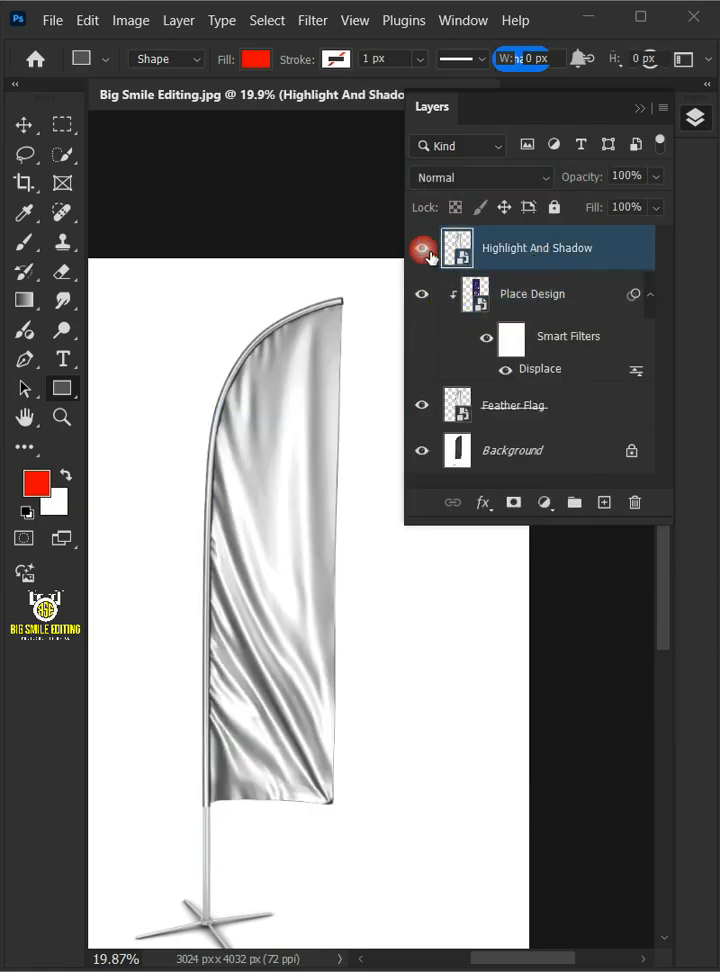
left_click(421, 248)
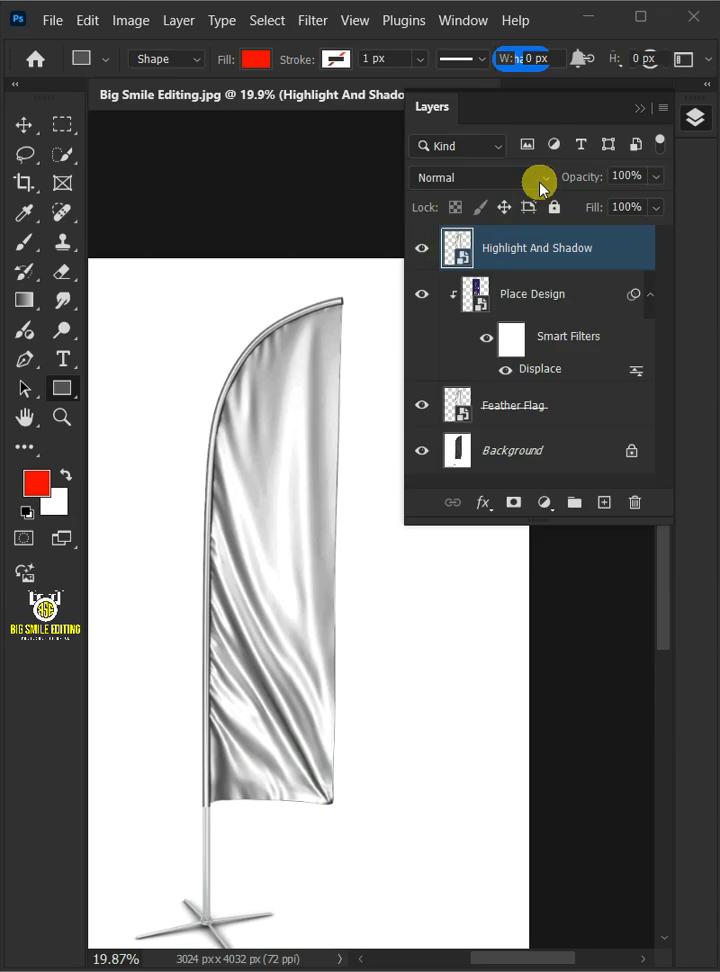
left_click(480, 177)
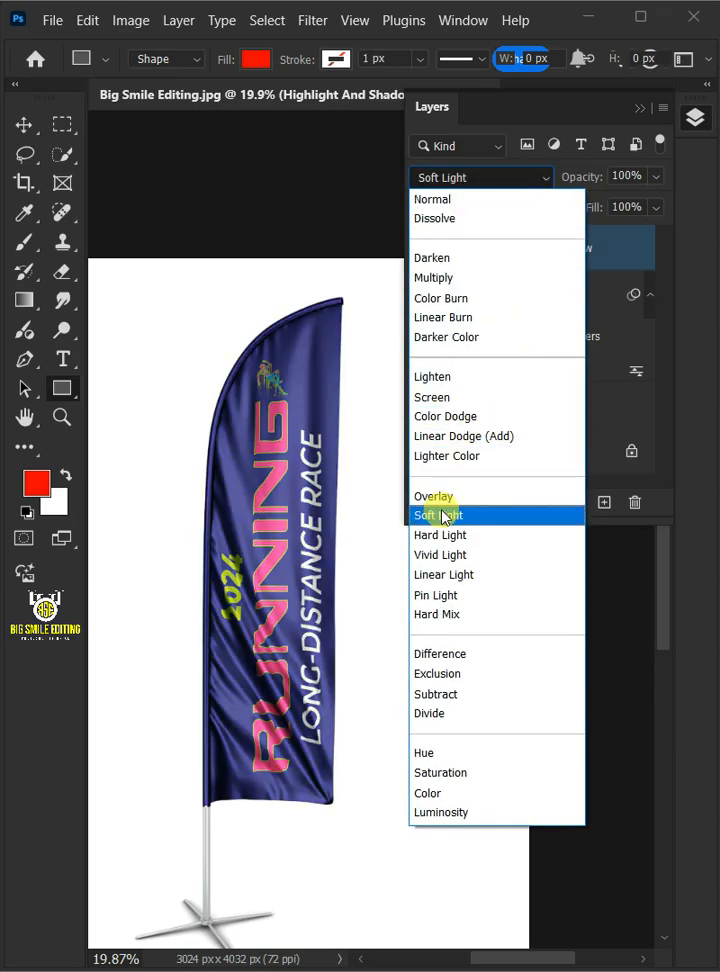
left_click(438, 515)
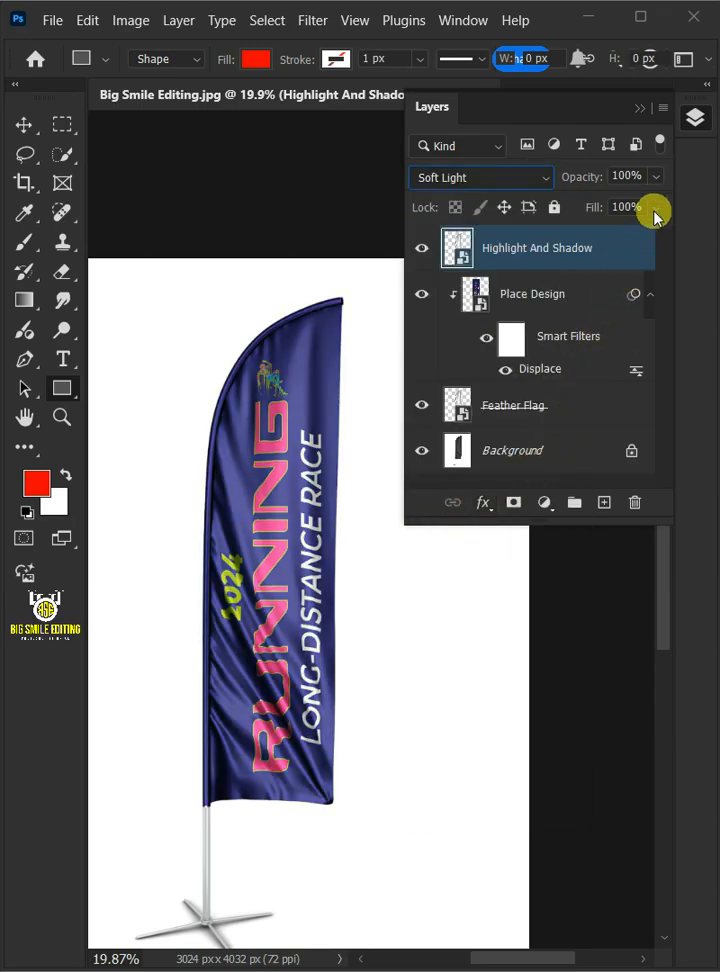
left_click_drag(655, 204, 607, 204)
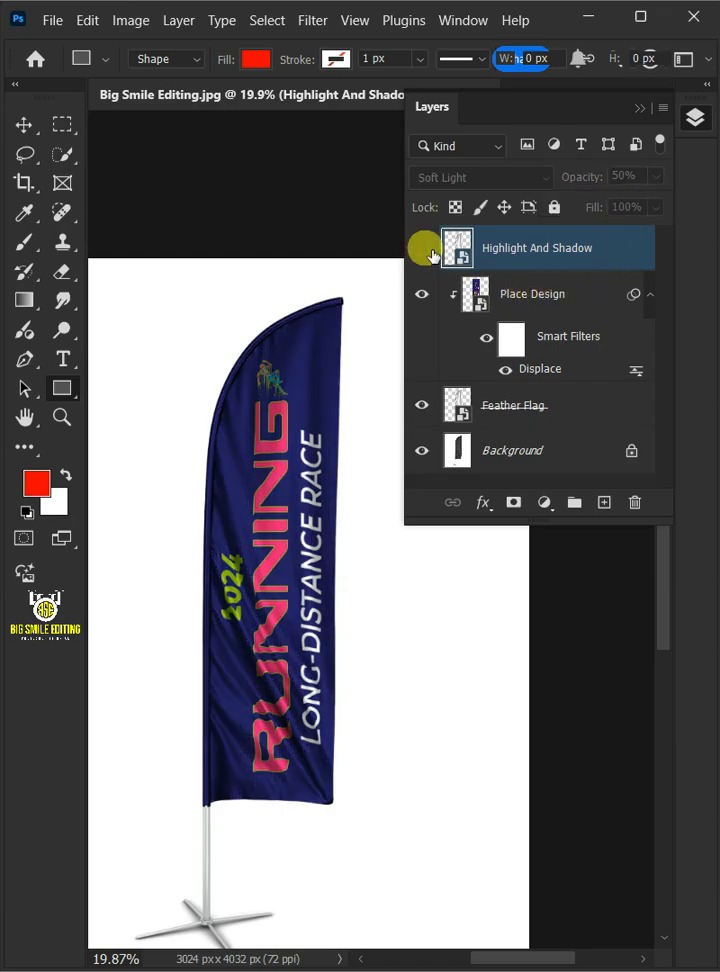
left_click(421, 293)
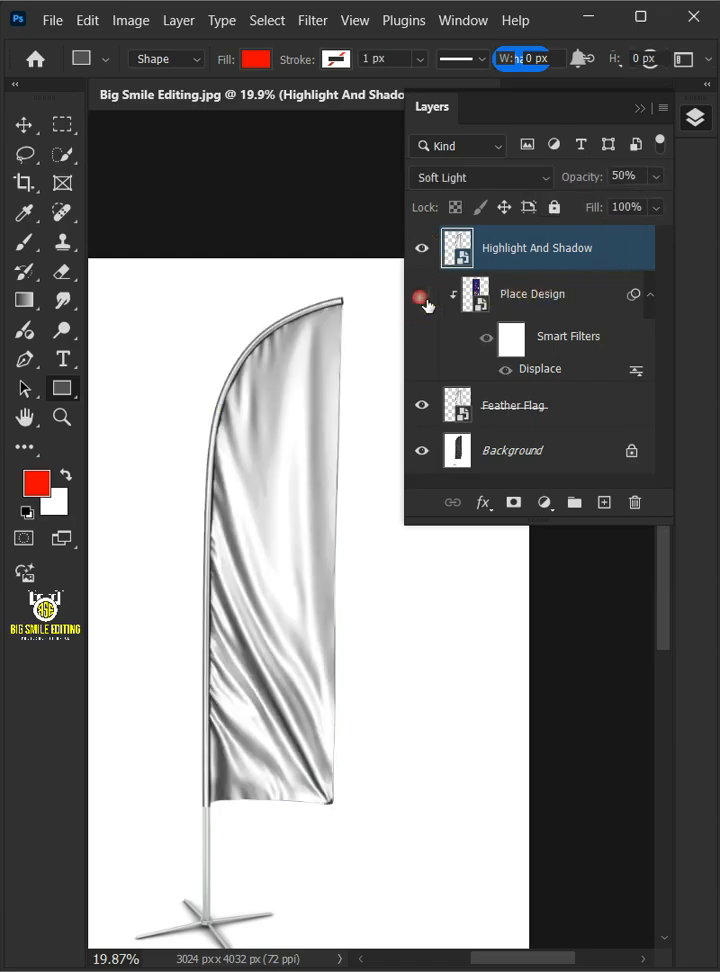